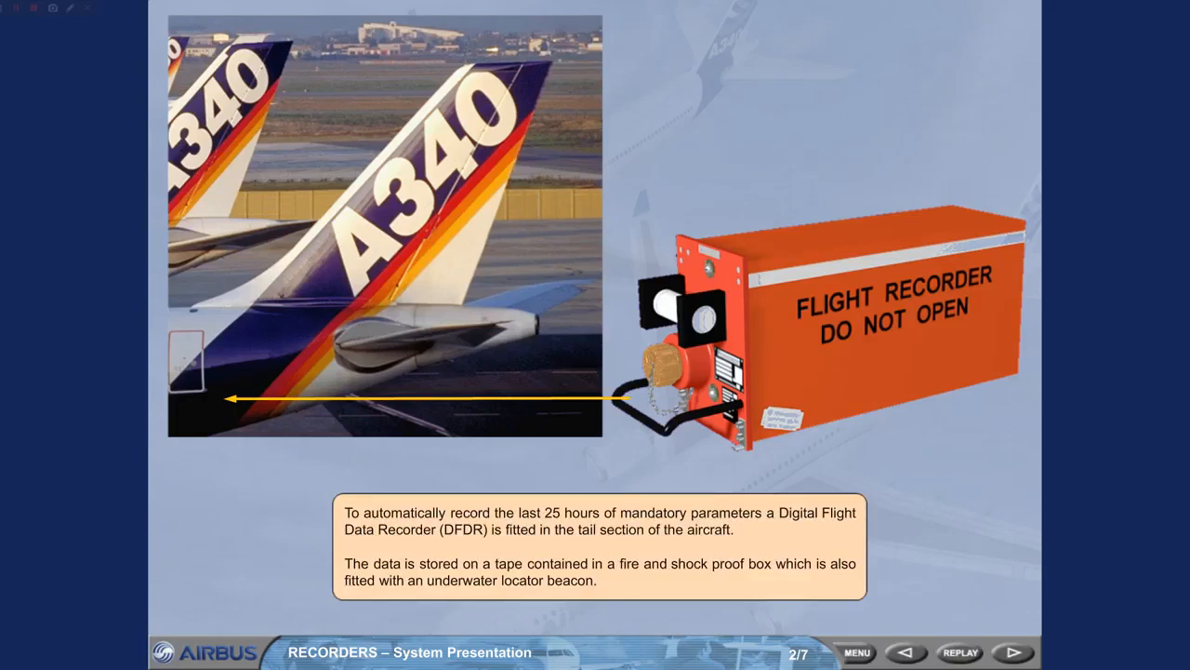
Advance from slide 2/7 to slide 3/7, the cockpit overview with the overhead panel marked.
{"action": "left_click", "coordinate": [1012, 652]}
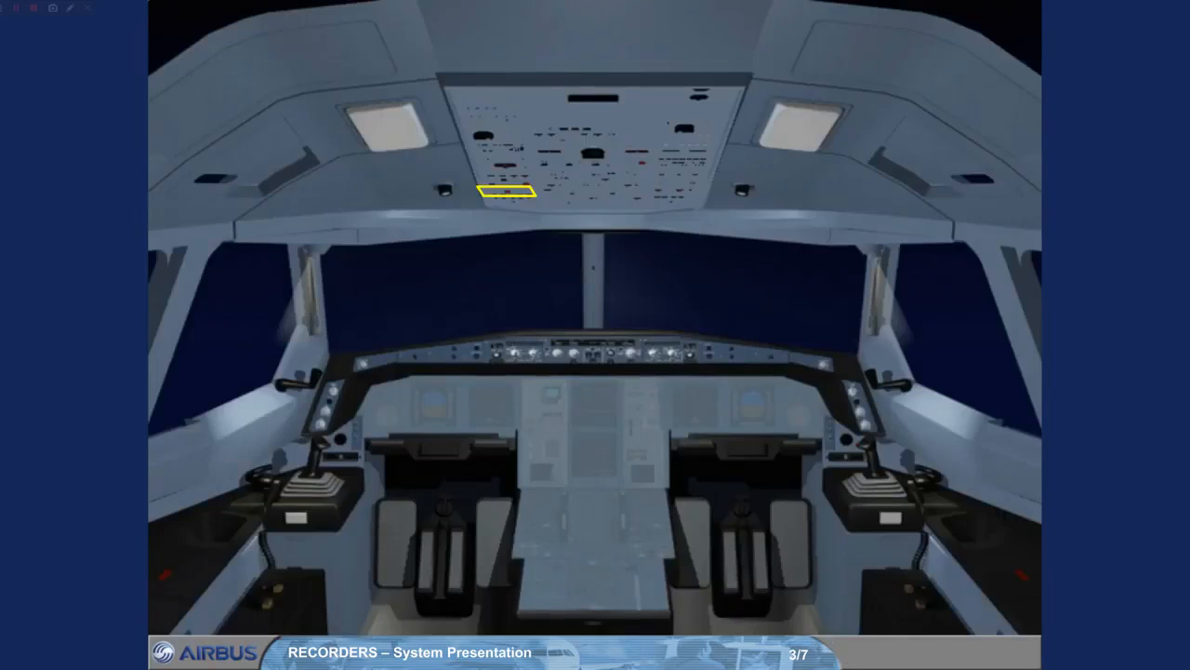
Go through slide 4/7 on the RCDR GND CTL blue ON light to slide 5/7.
{"action": "left_click", "coordinate": [503, 192]}
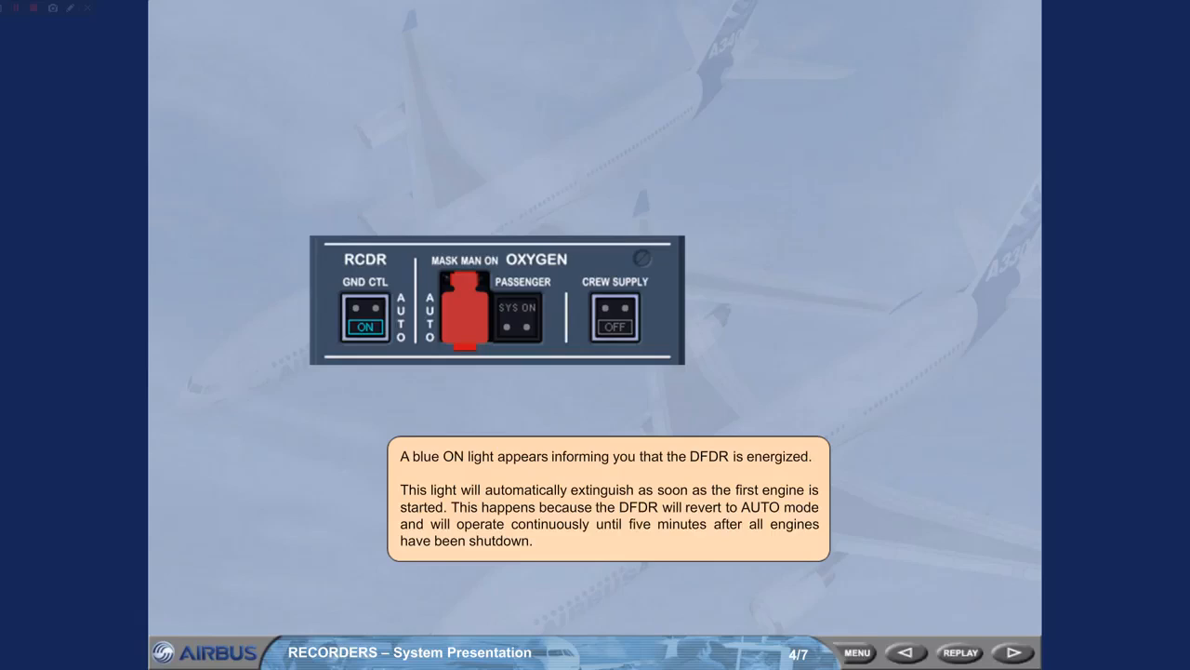
{"action": "left_click", "coordinate": [1012, 652]}
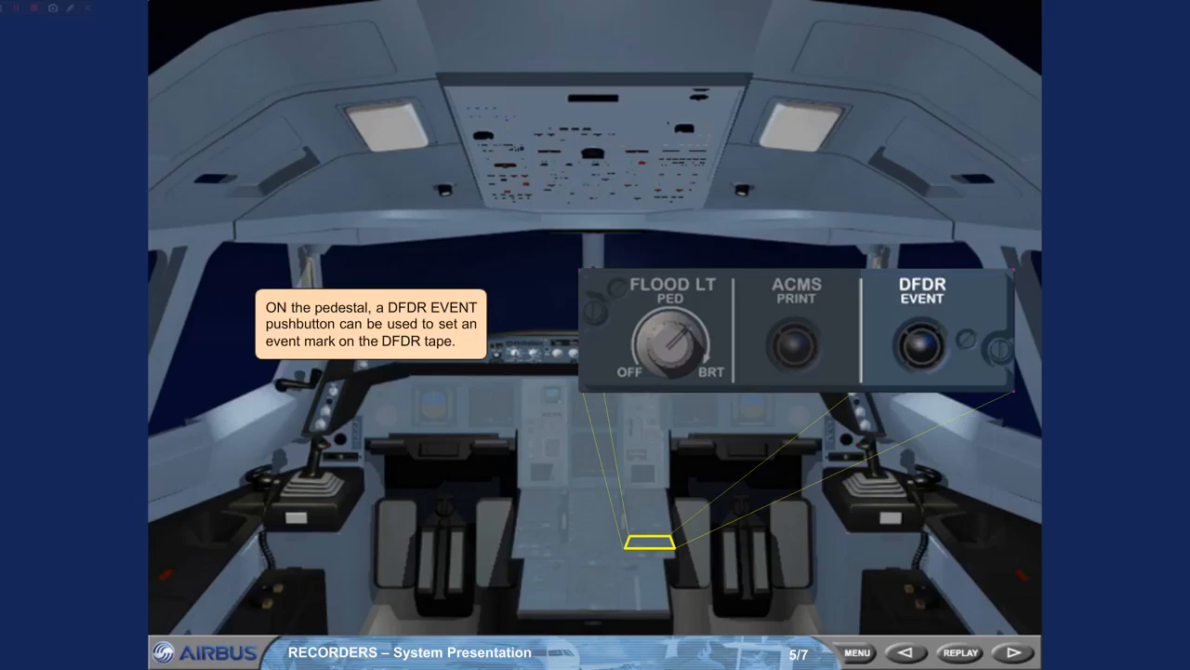
Advance past the DFDR EVENT pushbutton slide to slide 6/7 on the DFDR fault caution.
{"action": "left_click", "coordinate": [1011, 652]}
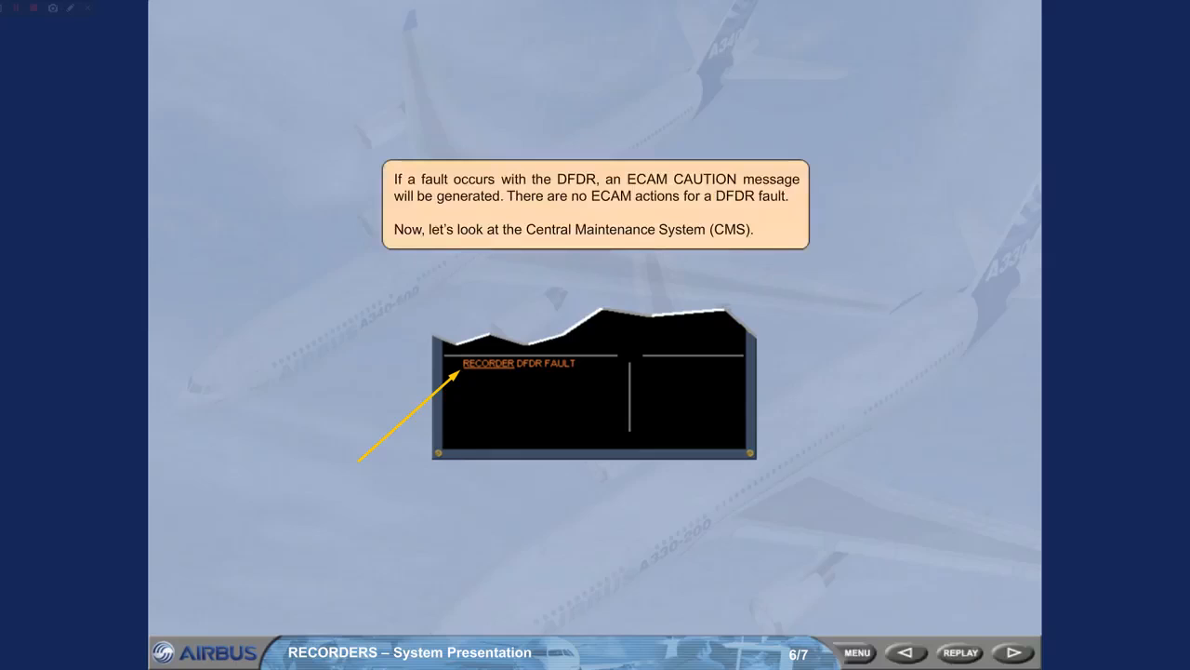
Reach slide 7/7 and highlight the ACMS PRINT pushbutton on the pedestal.
{"action": "left_click", "coordinate": [1012, 652]}
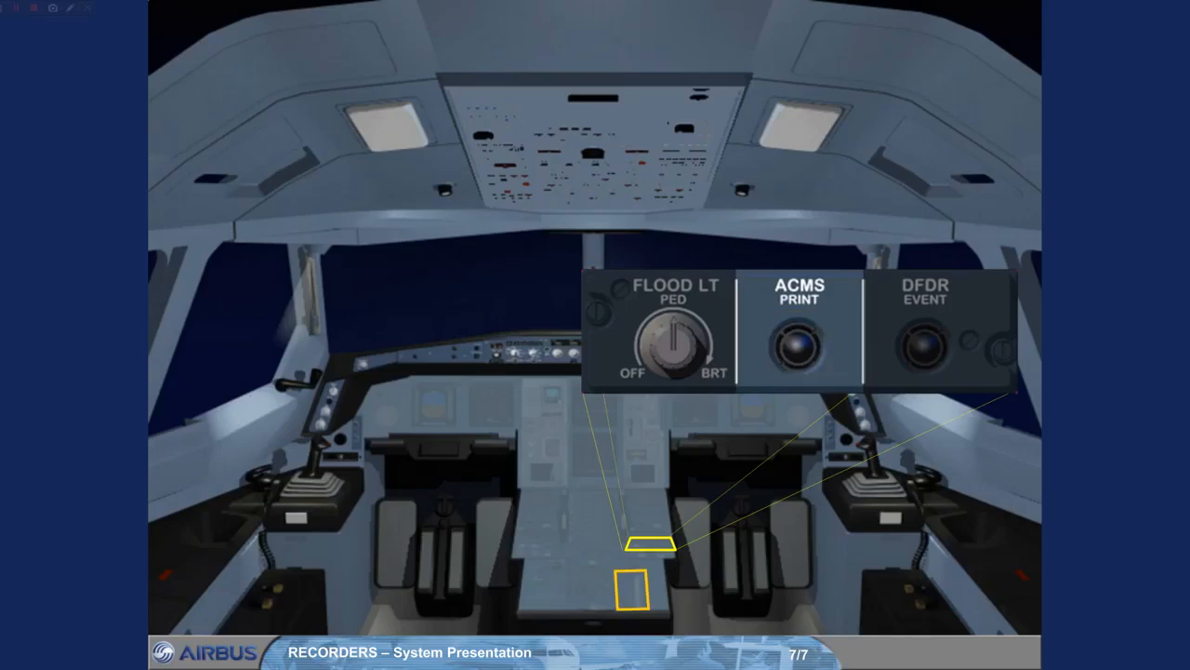
{"action": "left_click", "coordinate": [798, 345]}
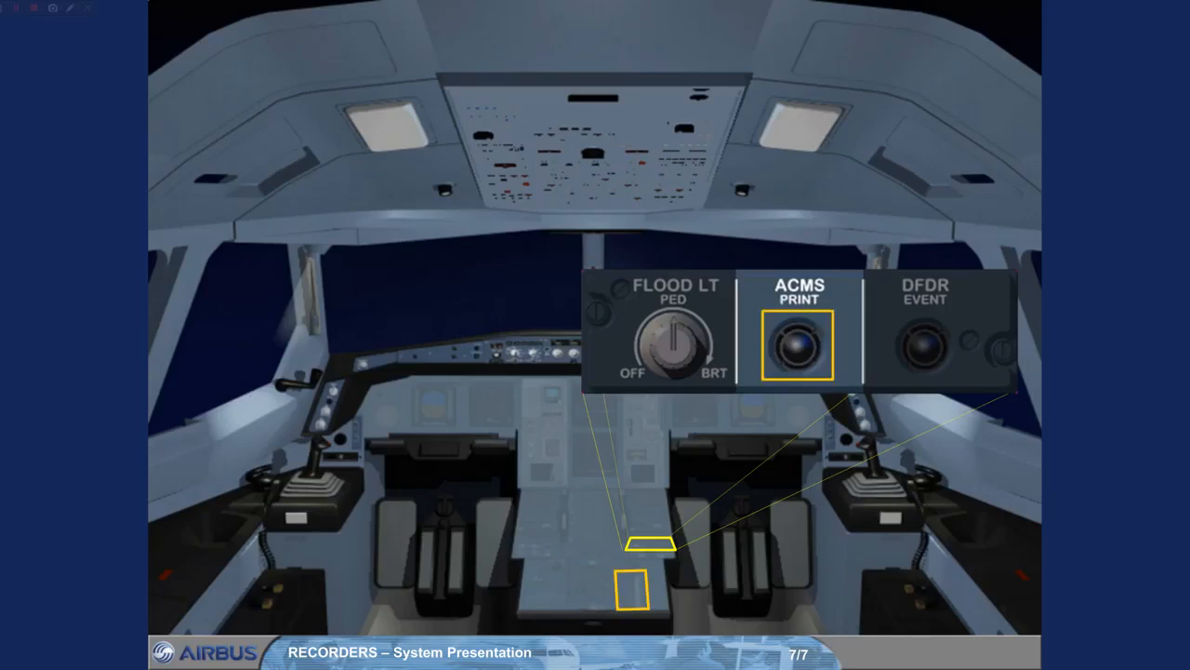